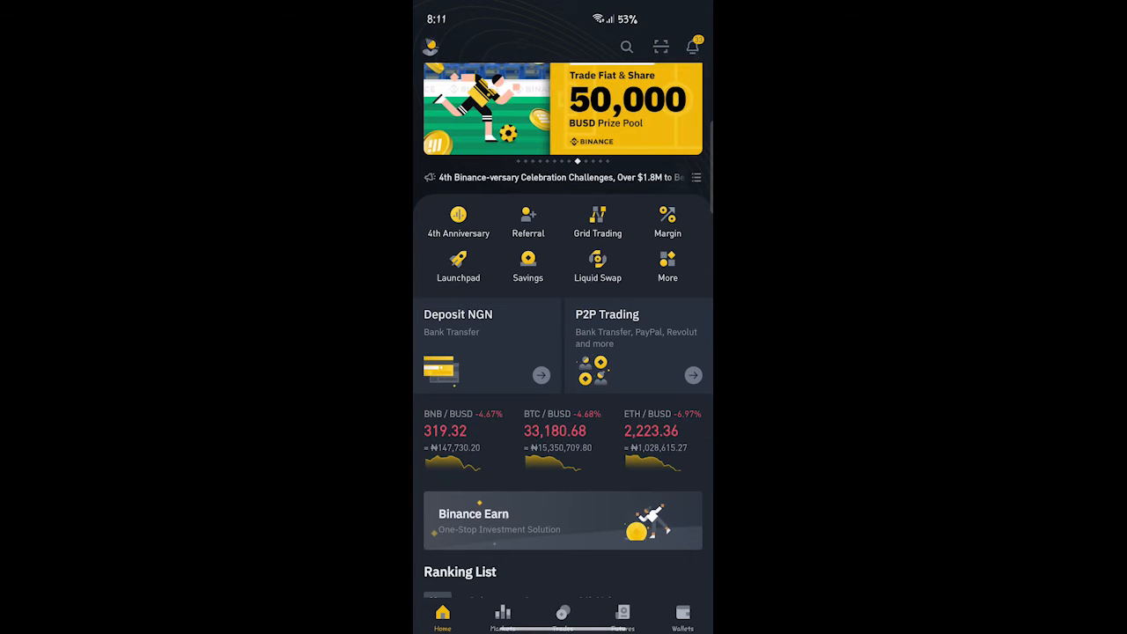
# Go from the home screen to the P2P marketplace listing USDT buy offers in NGN
pyautogui.click(563, 621)
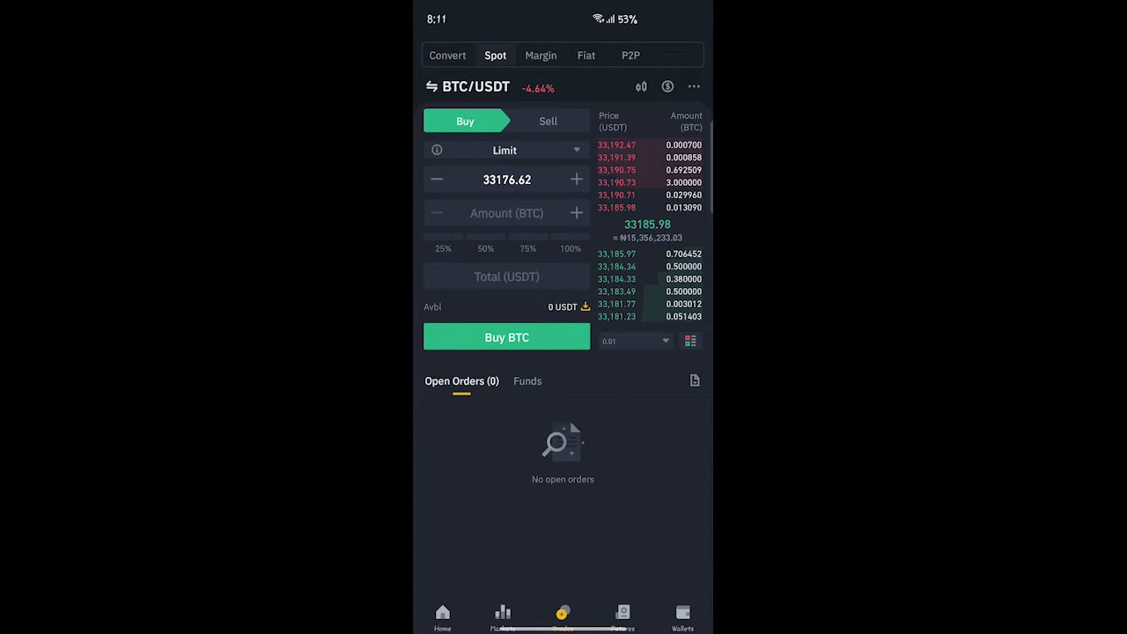
pyautogui.click(630, 55)
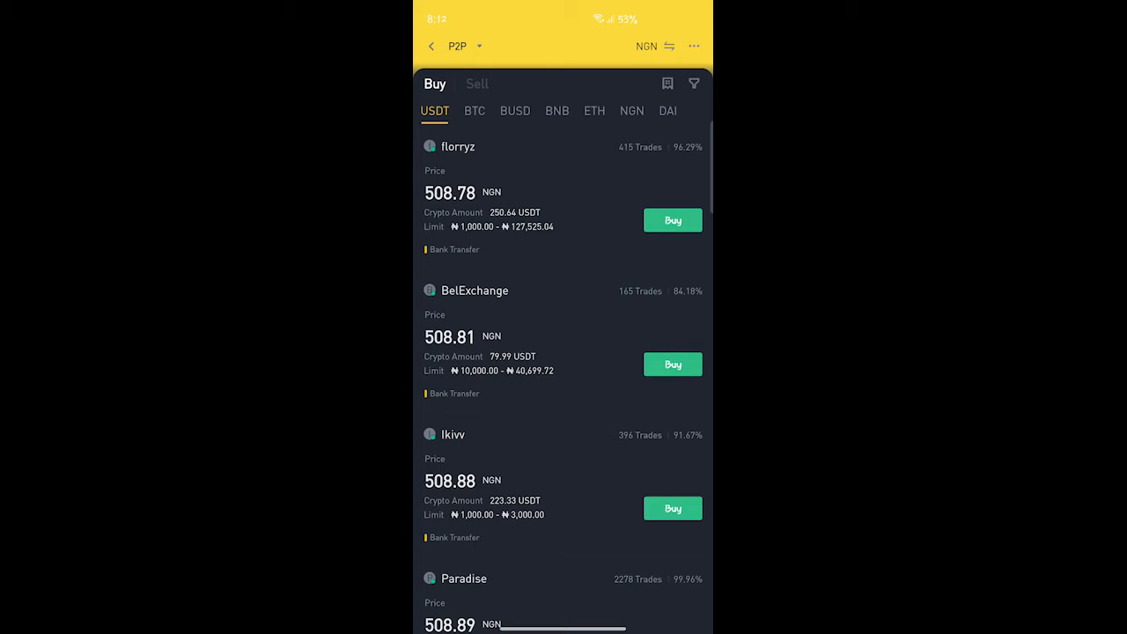
# Review the USDT sell offers, then bring up the P2P listing filter panel
pyautogui.click(475, 84)
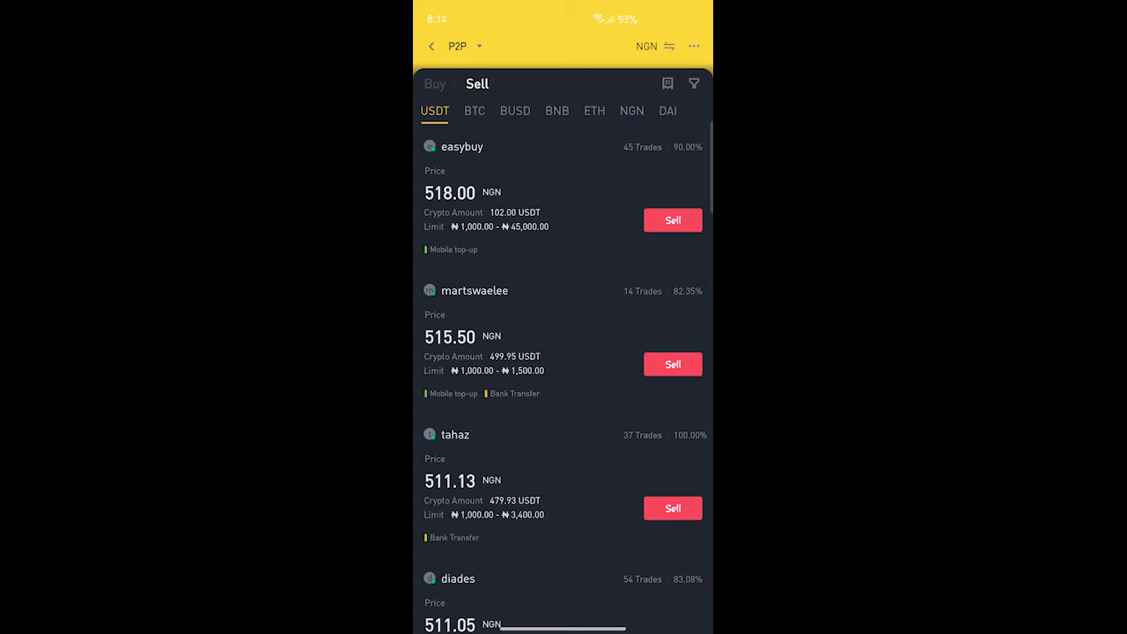
pyautogui.scroll(-3)
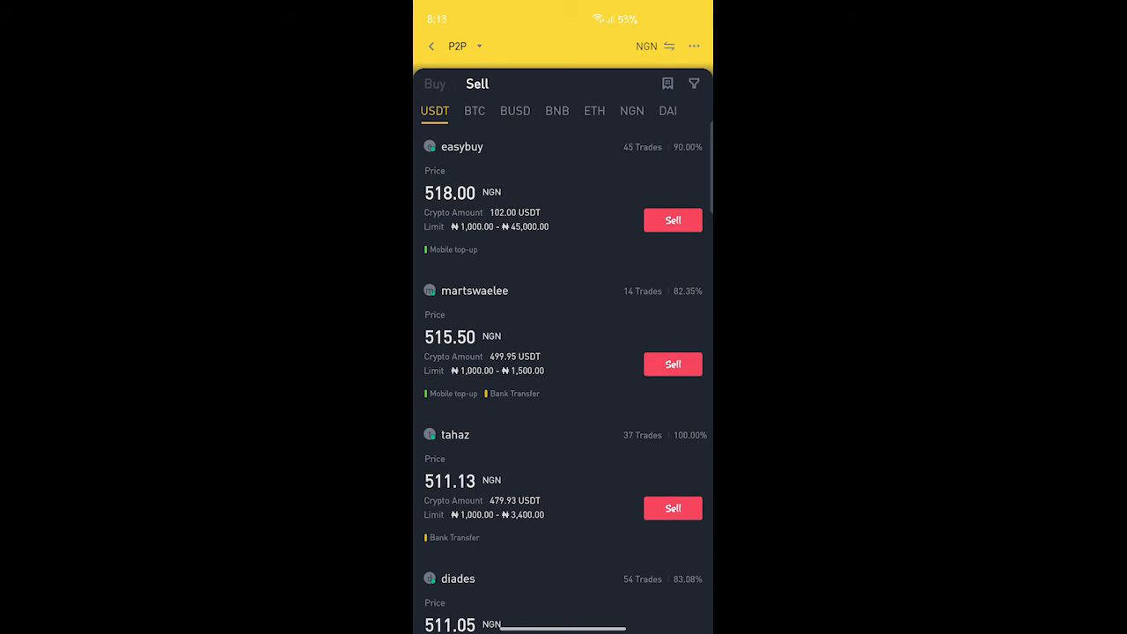
pyautogui.click(433, 85)
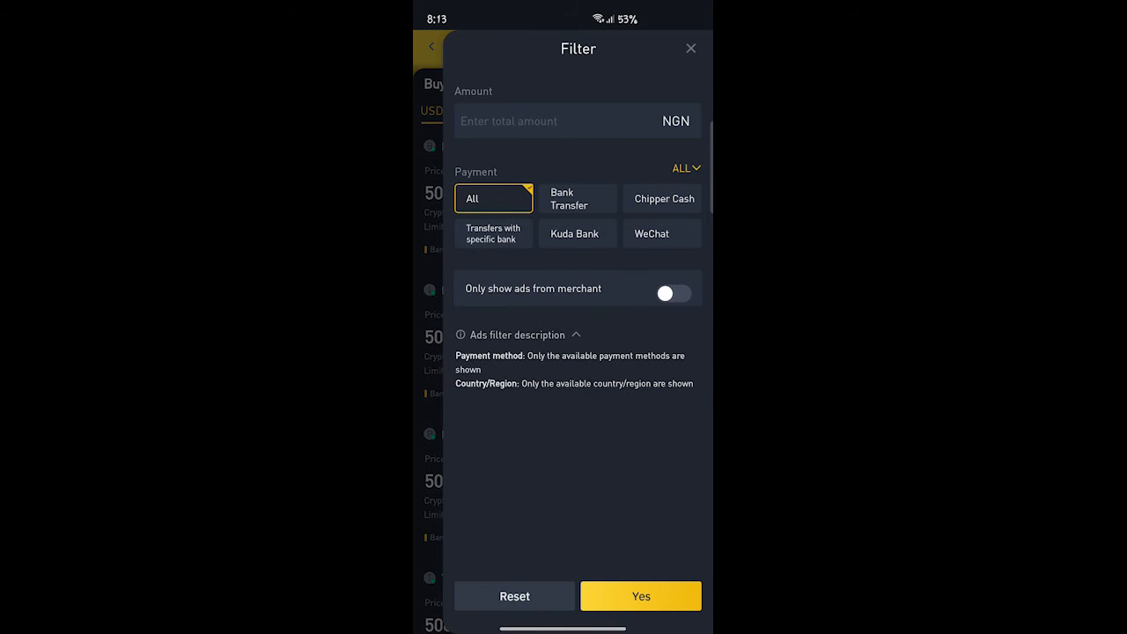
# Filter the USDT buy listings to a 5000 NGN purchase amount
pyautogui.click(546, 120)
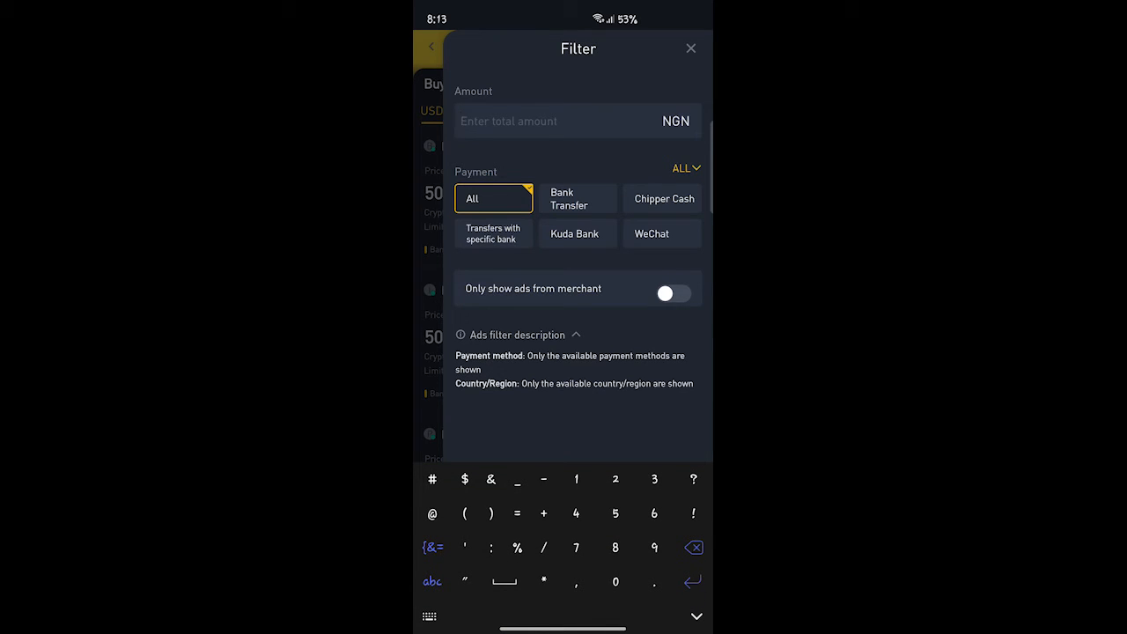
pyautogui.write('5000')
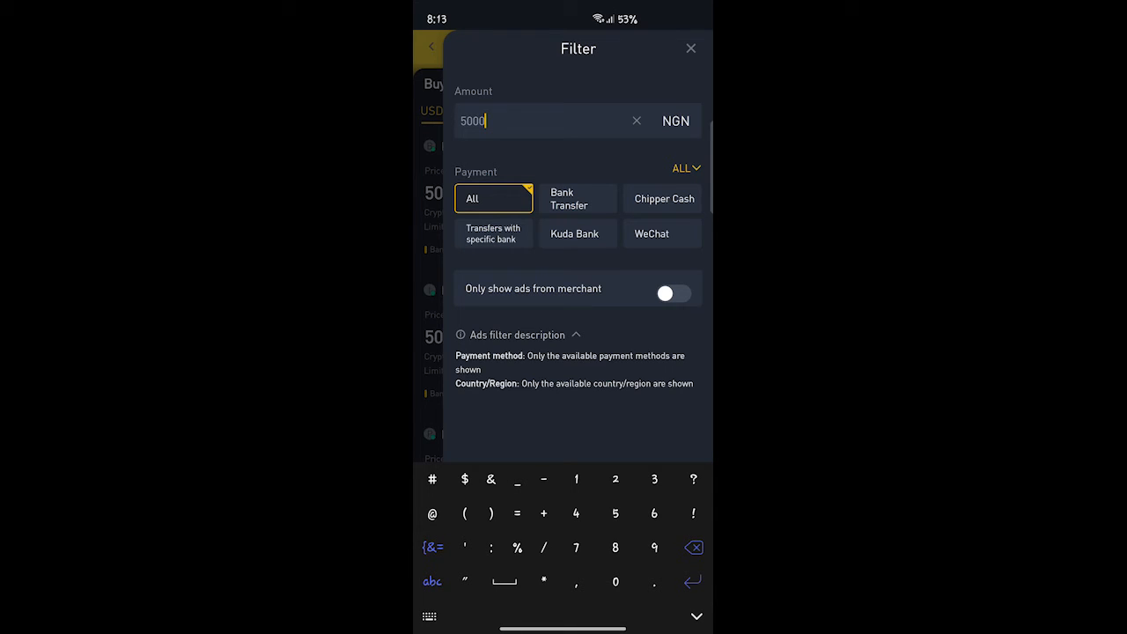
pyautogui.click(578, 197)
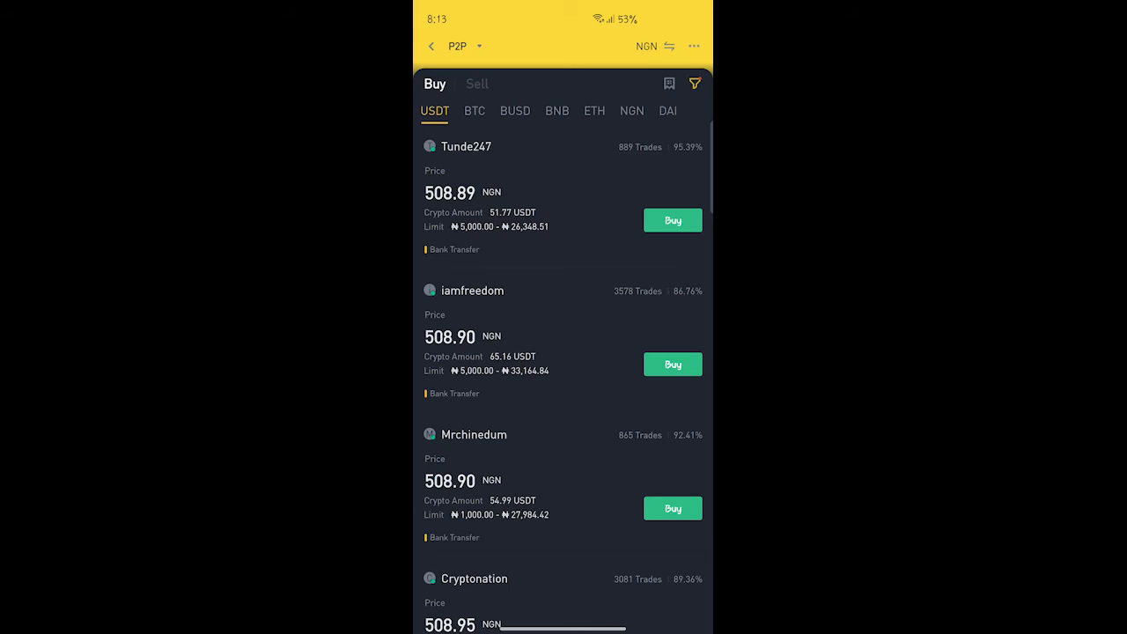
# Search the fiat currency picker for 'ngn' and select NGN
pyautogui.click(648, 46)
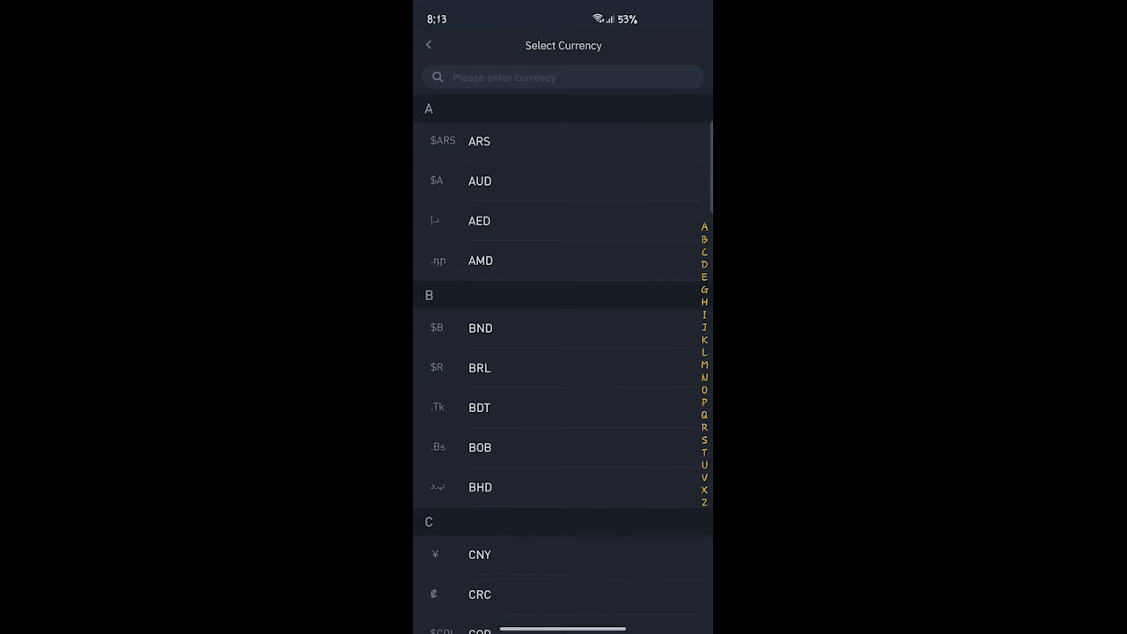
pyautogui.click(564, 77)
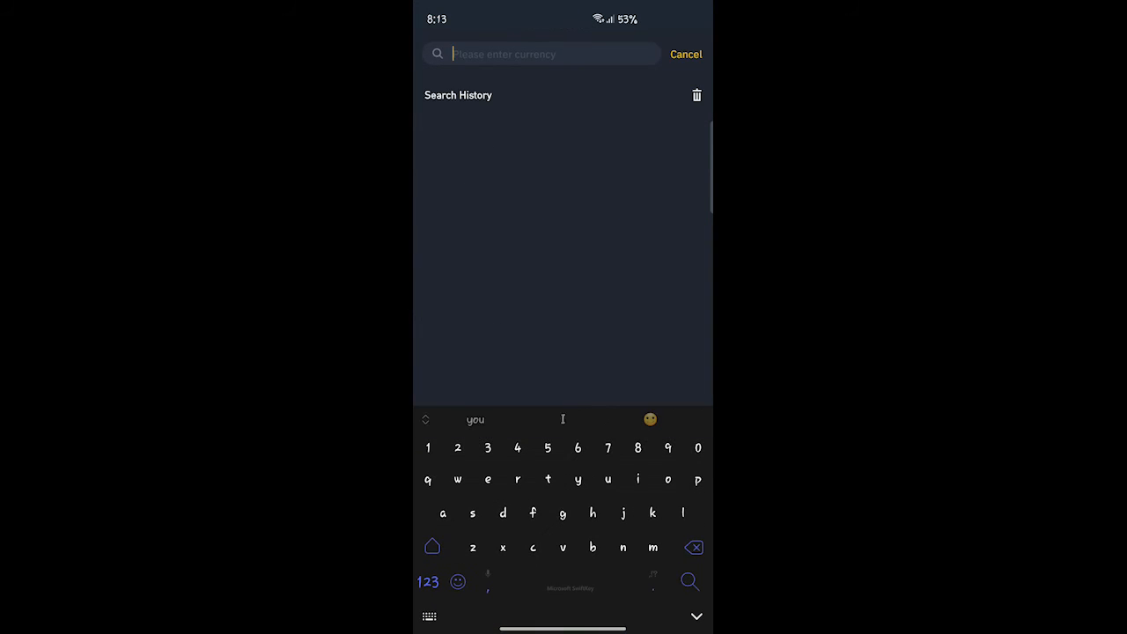
pyautogui.write('ngn')
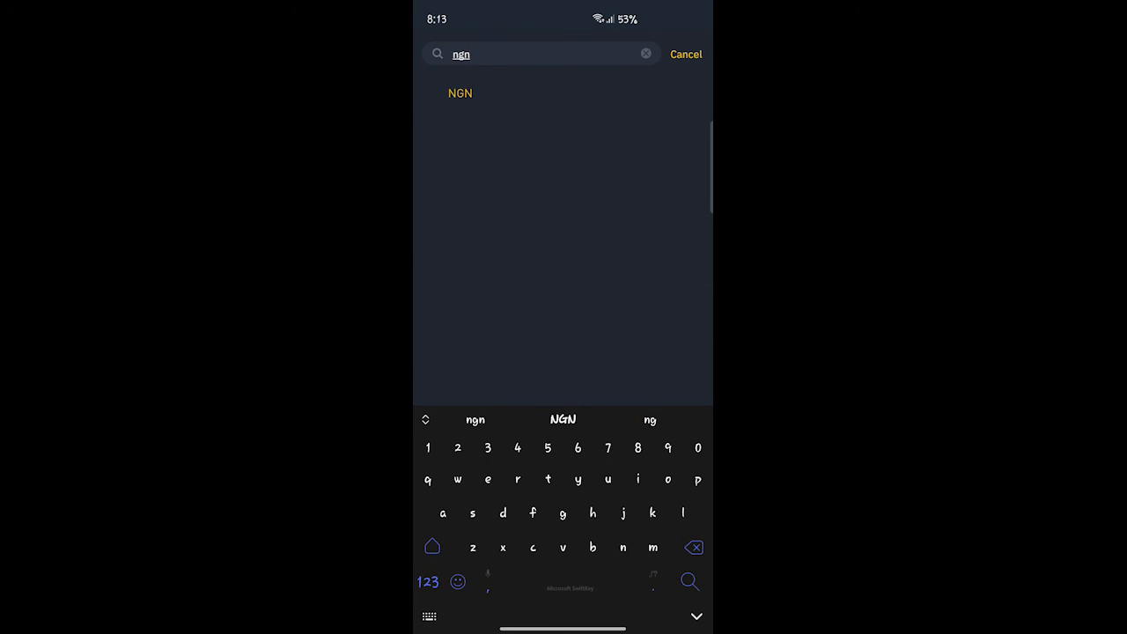
pyautogui.click(458, 92)
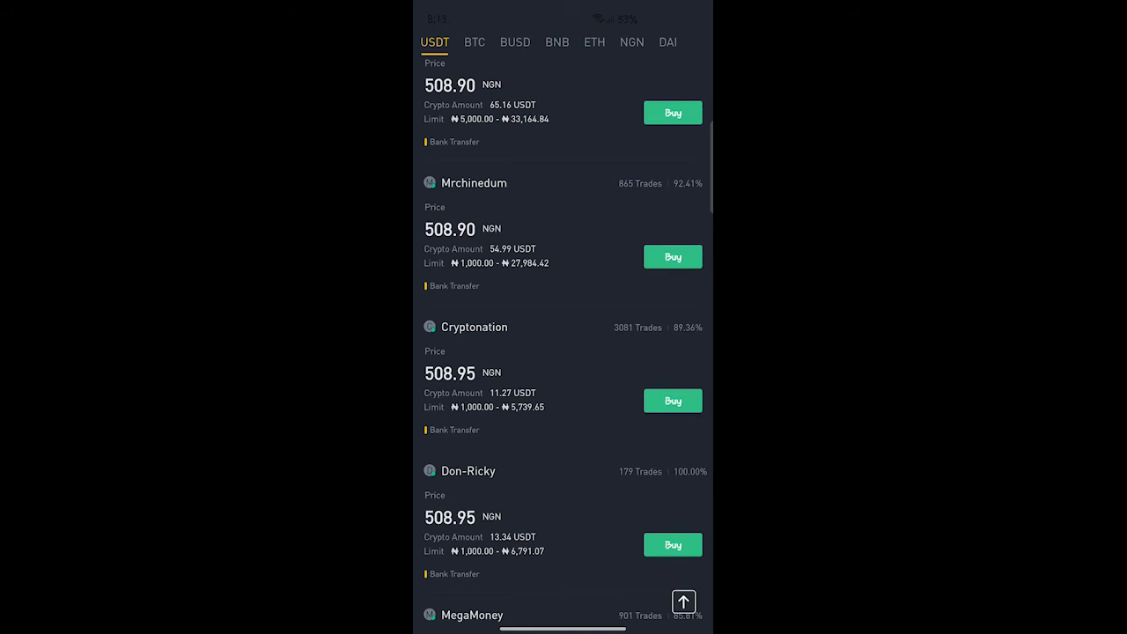
# Scroll through the filtered NGN buy offers and reopen the filter panel
pyautogui.scroll(3)
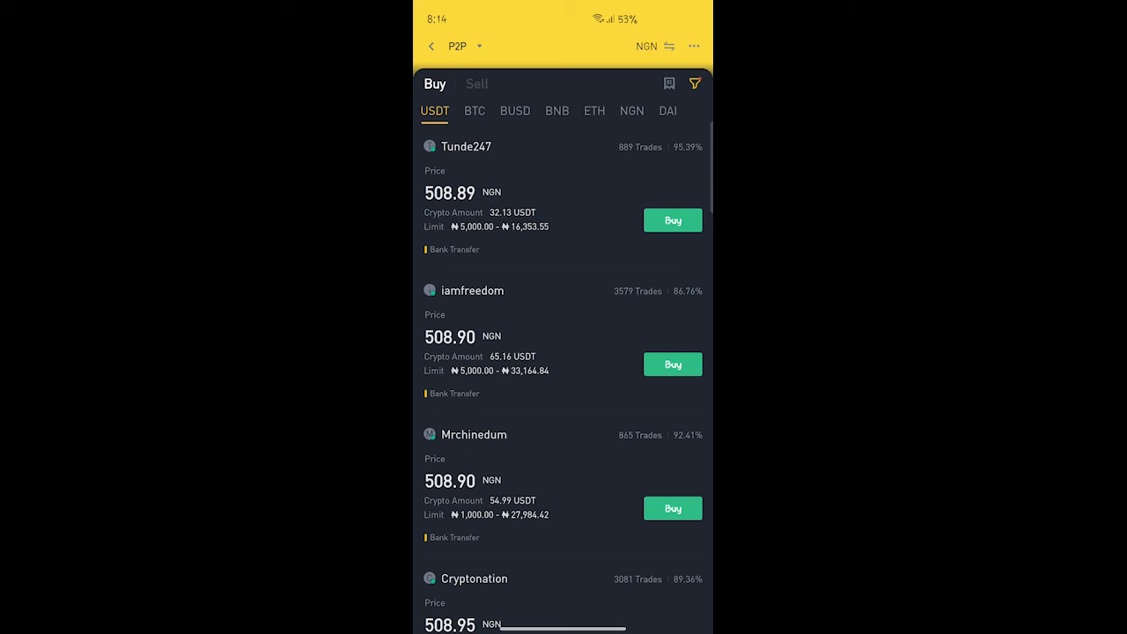
pyautogui.scroll(-3)
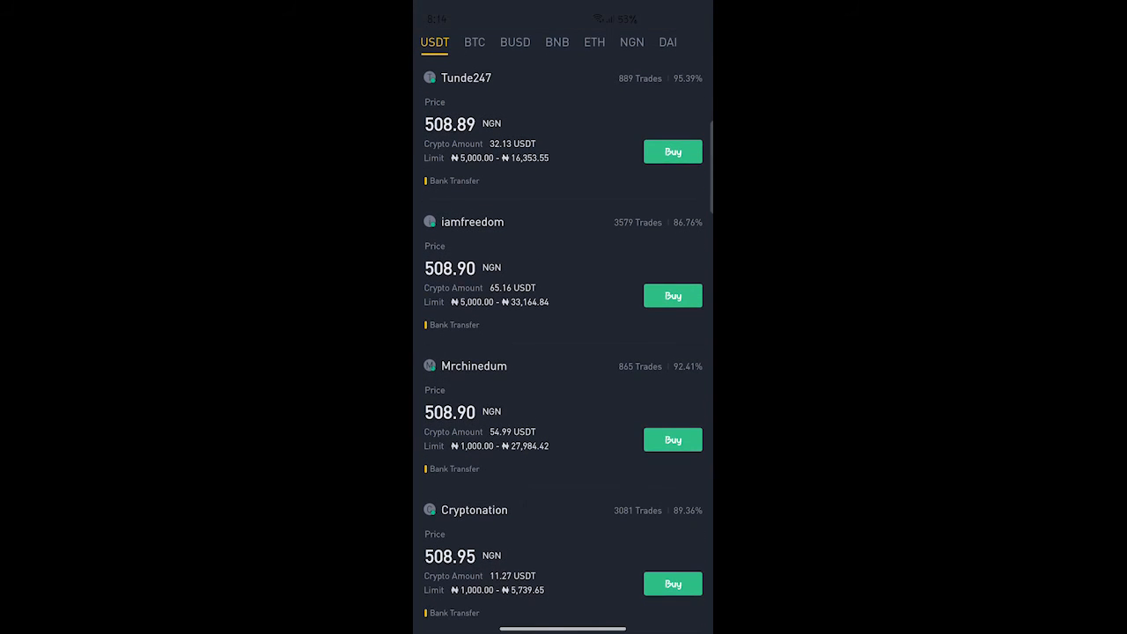
pyautogui.scroll(-3)
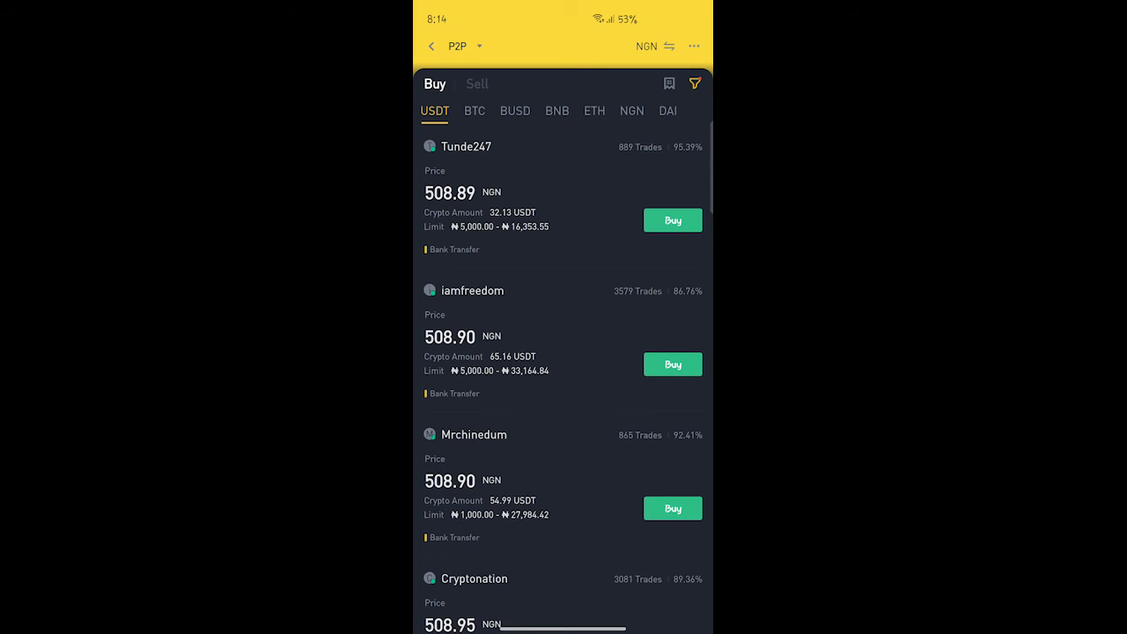
pyautogui.click(694, 85)
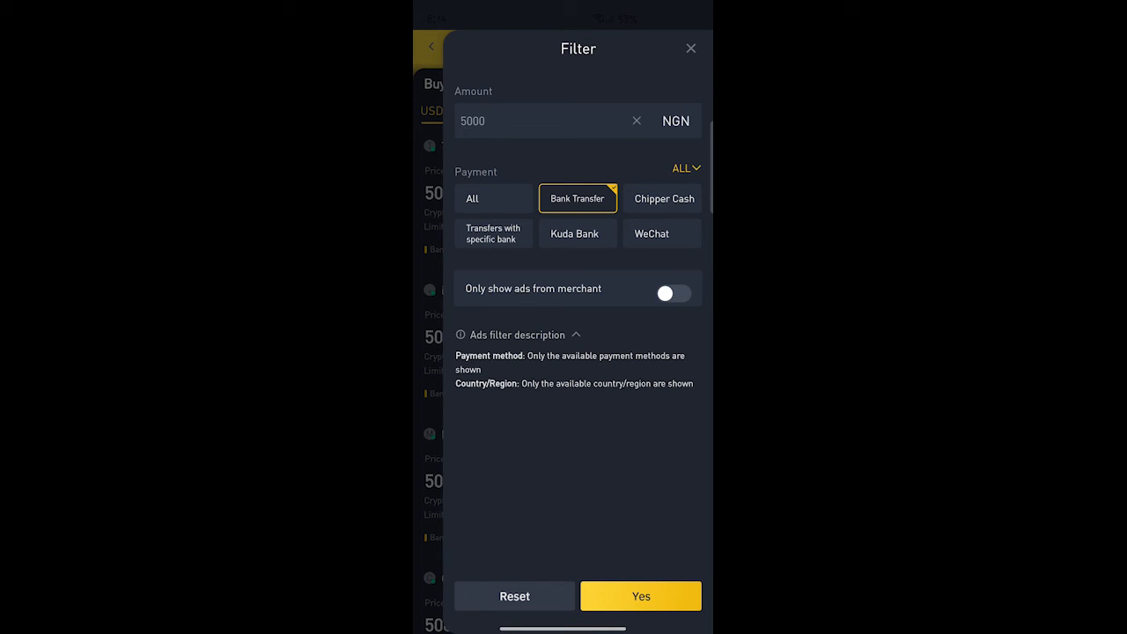
# Set Bank Transfer as the payment method (after trying Kuda Bank) and apply it, then reopen filters
pyautogui.click(578, 232)
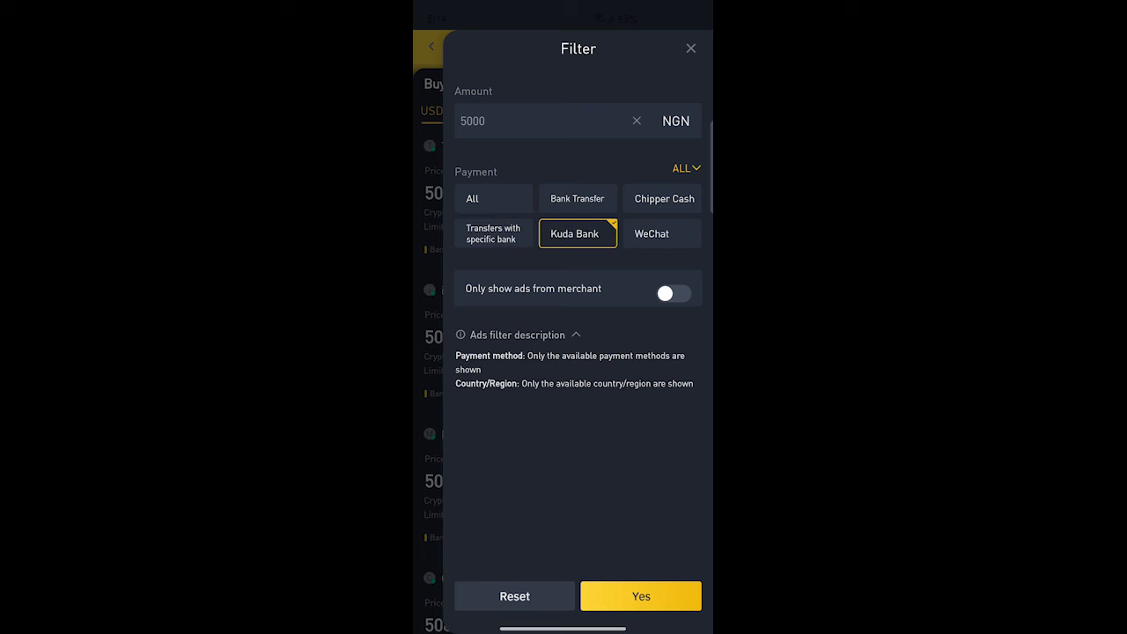
pyautogui.click(578, 198)
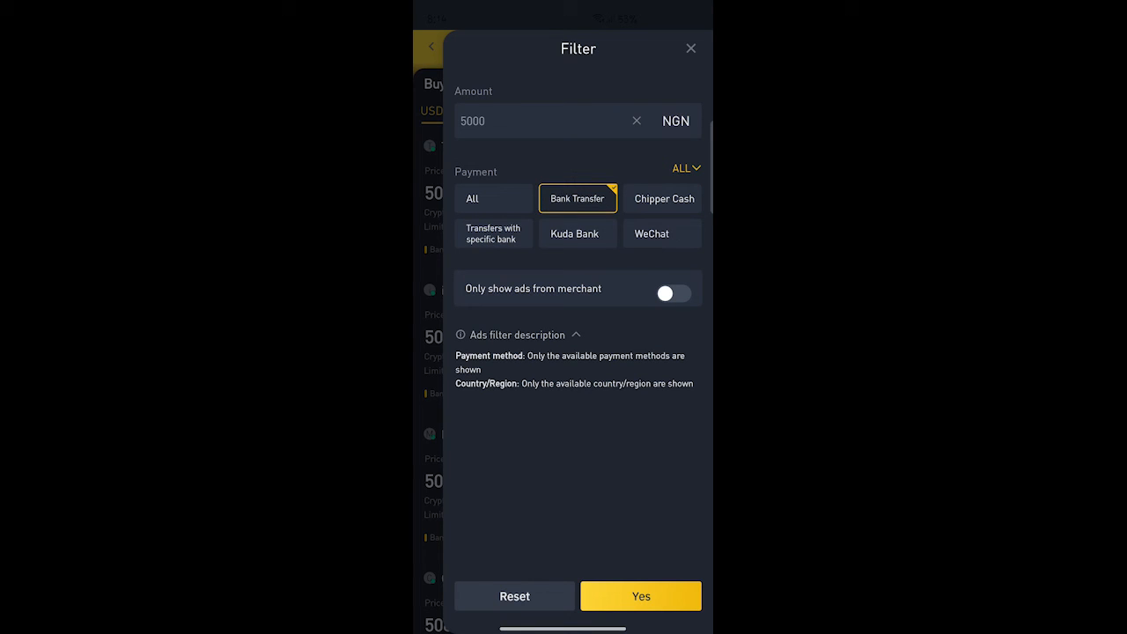
pyautogui.click(641, 595)
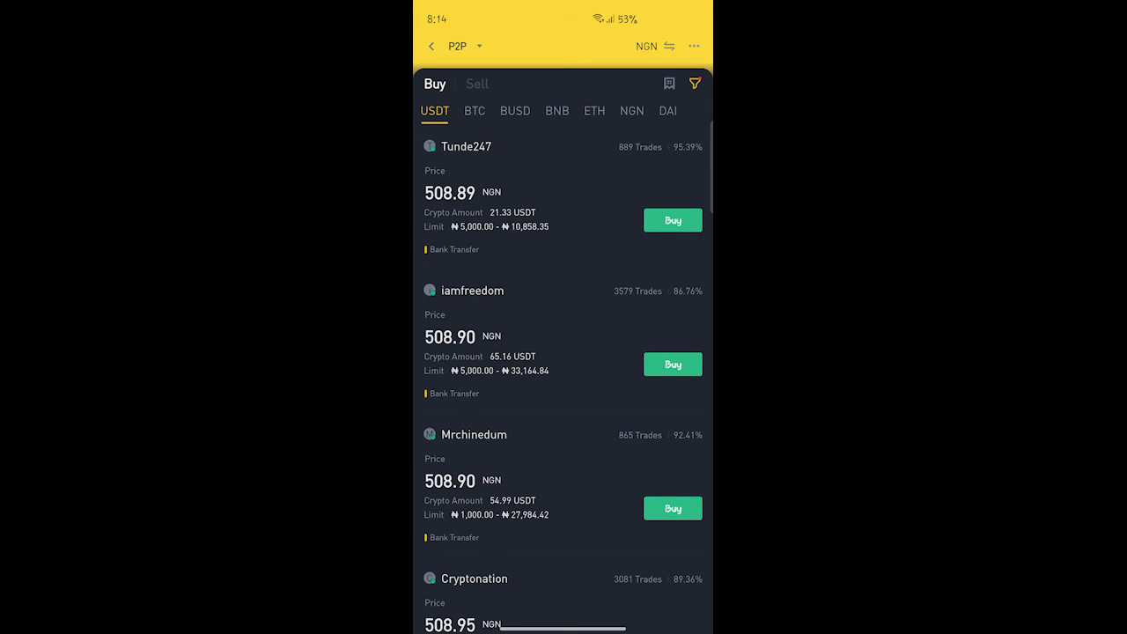
pyautogui.click(694, 85)
pyautogui.write('50000')
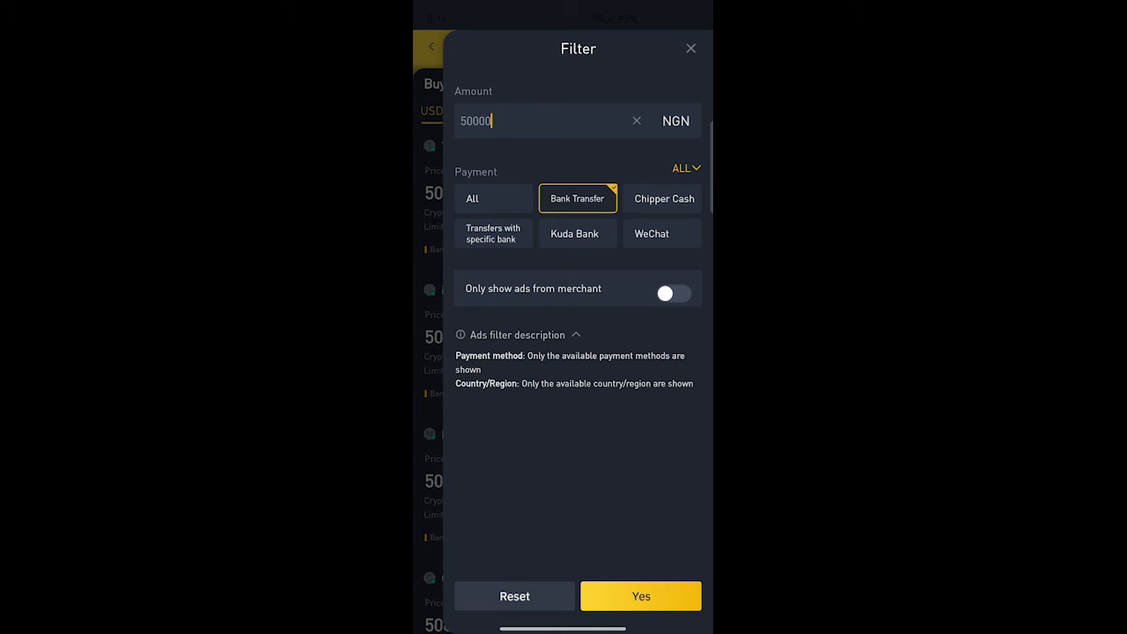
# Apply the 50000 NGN amount with Bank Transfer to the USDT buy listings
pyautogui.click(641, 595)
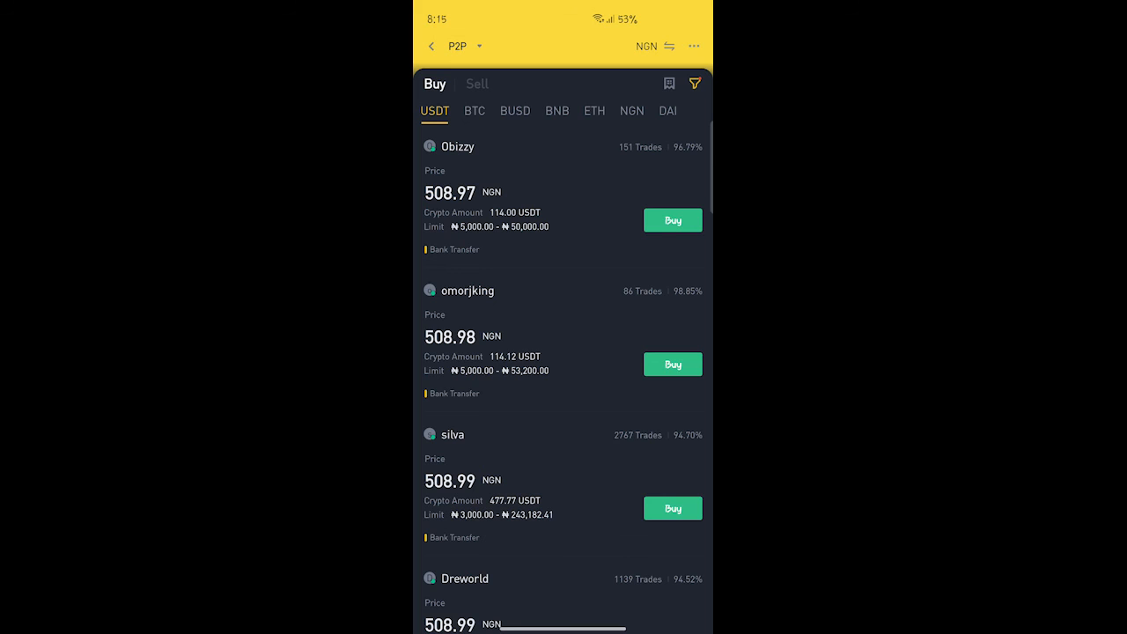
pyautogui.click(694, 46)
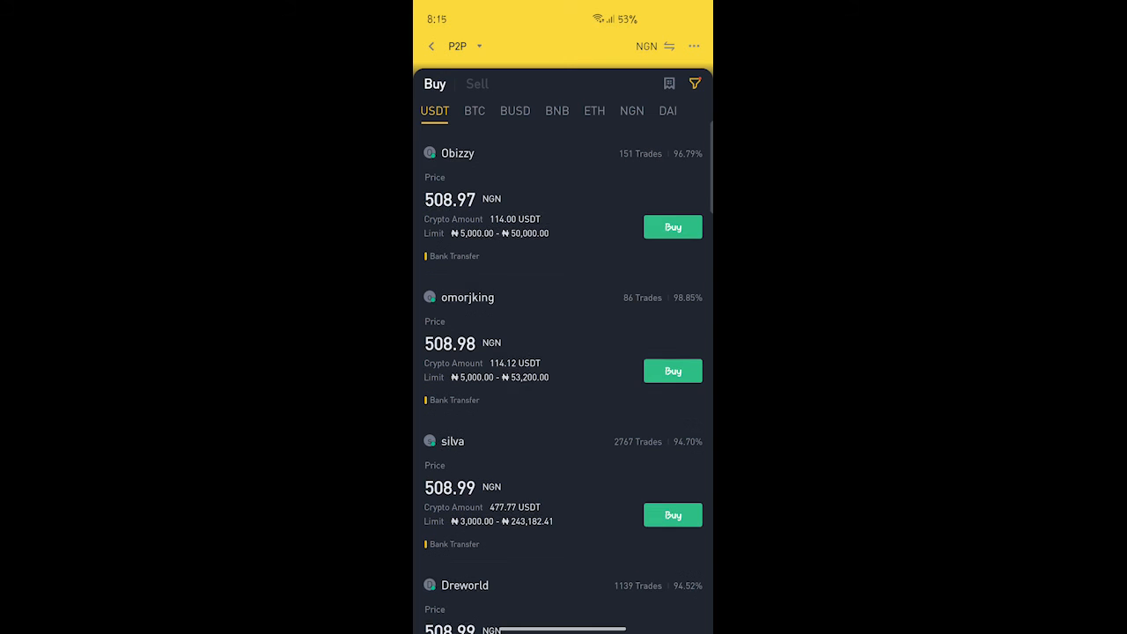
pyautogui.scroll(-3)
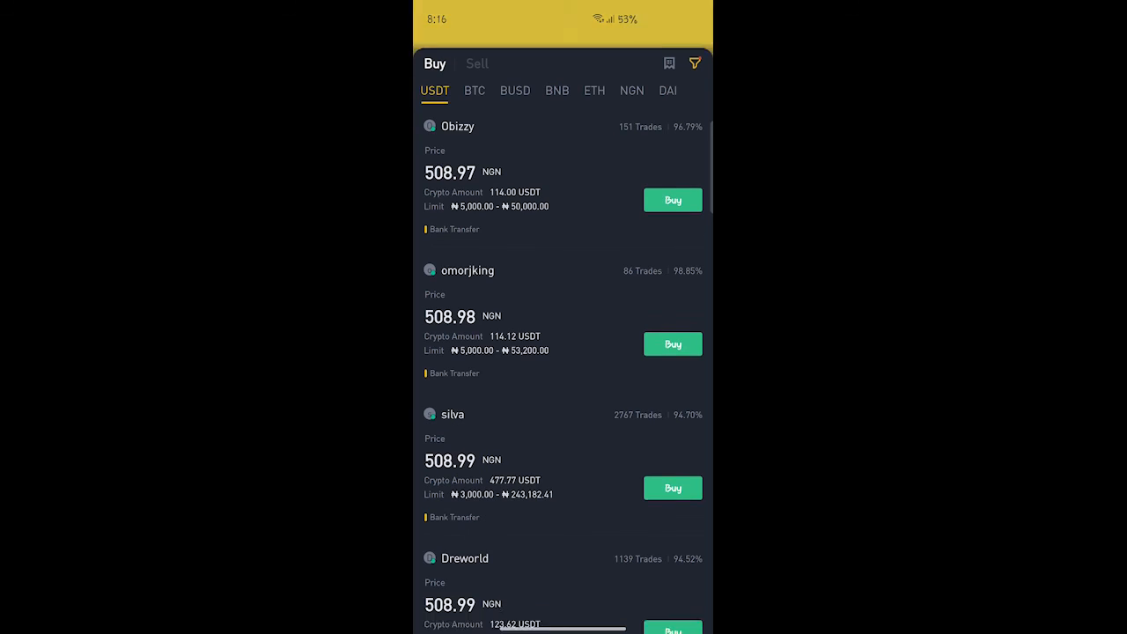
pyautogui.scroll(-3)
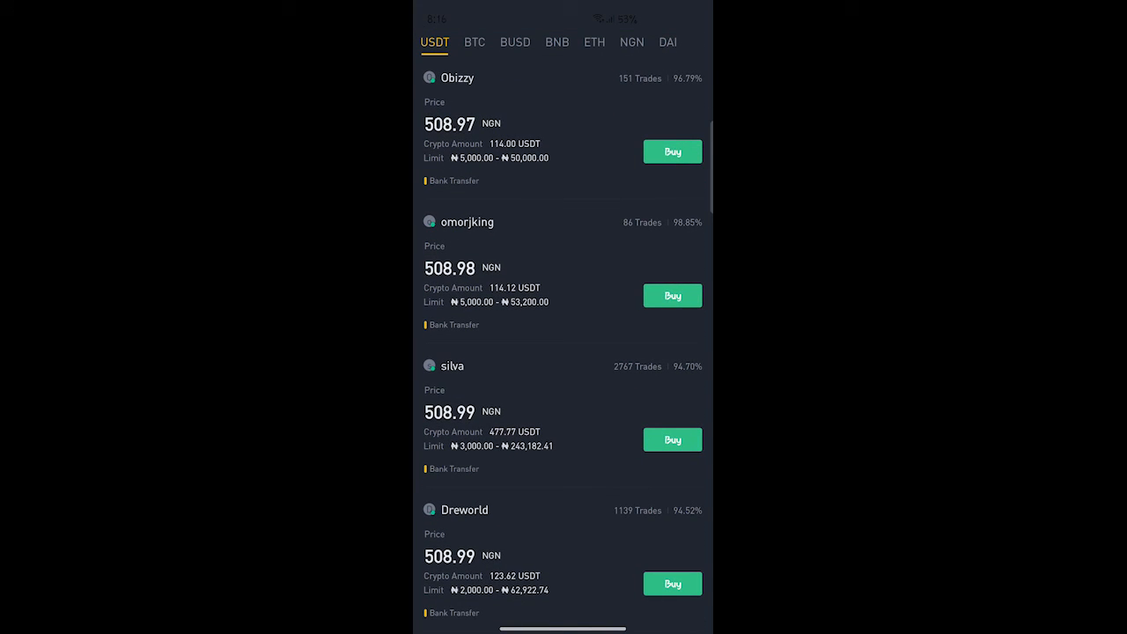